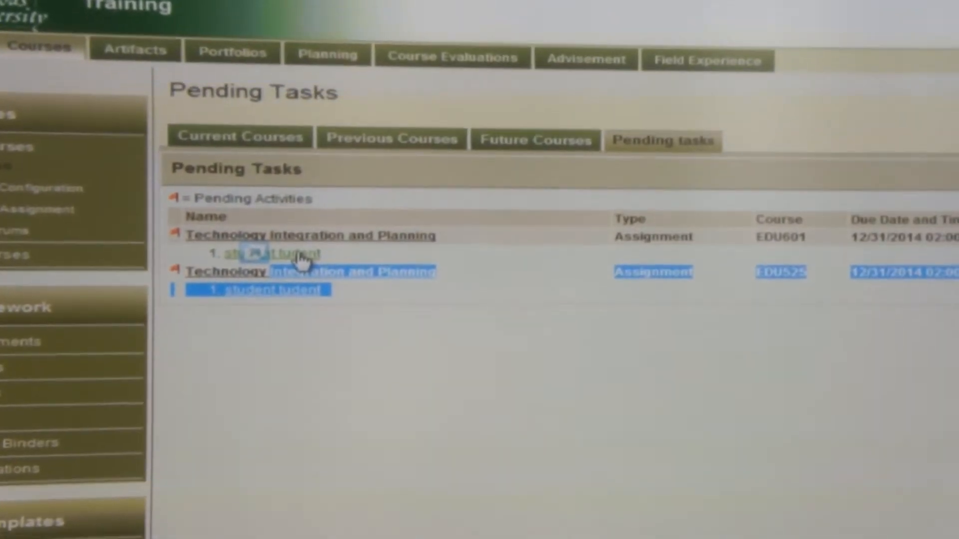
# Open the student's Technology Integration and Planning submission from Pending Tasks.
pyautogui.click(272, 254)
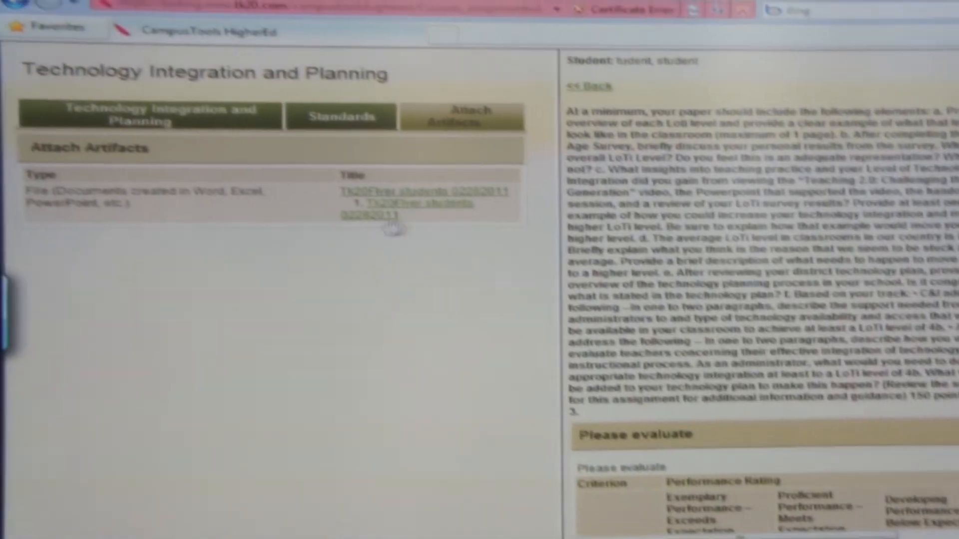
# Scroll to the evaluation rubric to rate length/mechanics 10 and LoTi concept 18.
pyautogui.scroll(-3)
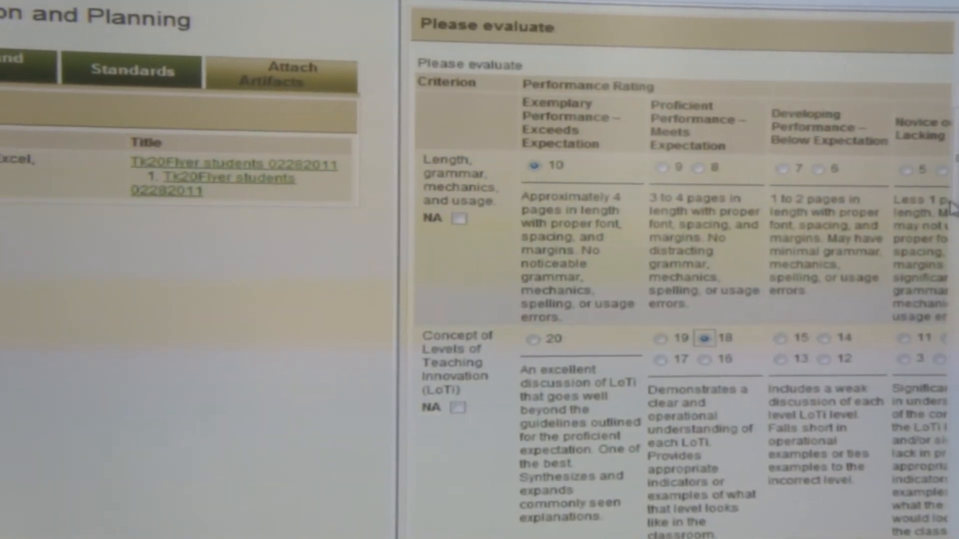
# Calculate the rubric total of 28 and enter A in the Grade field.
pyautogui.scroll(-3)
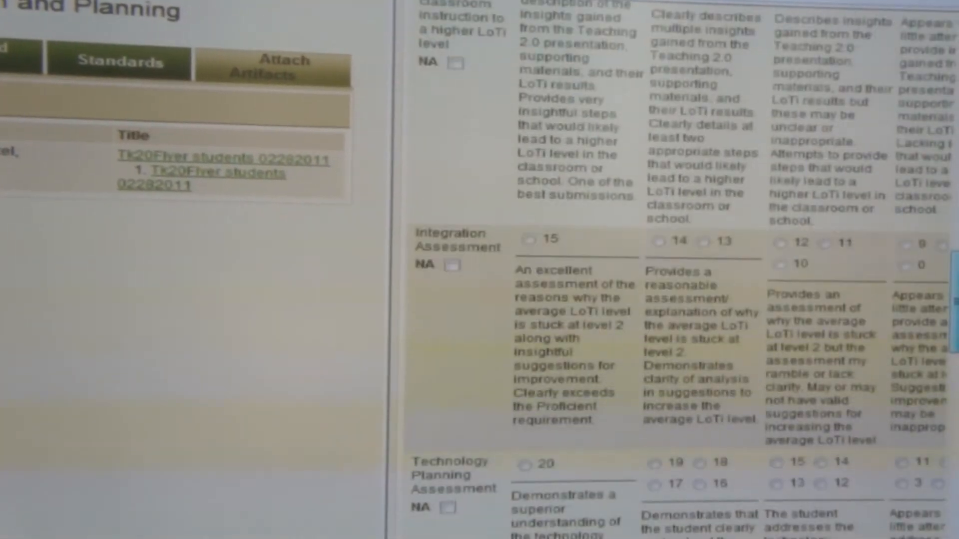
pyautogui.scroll(-3)
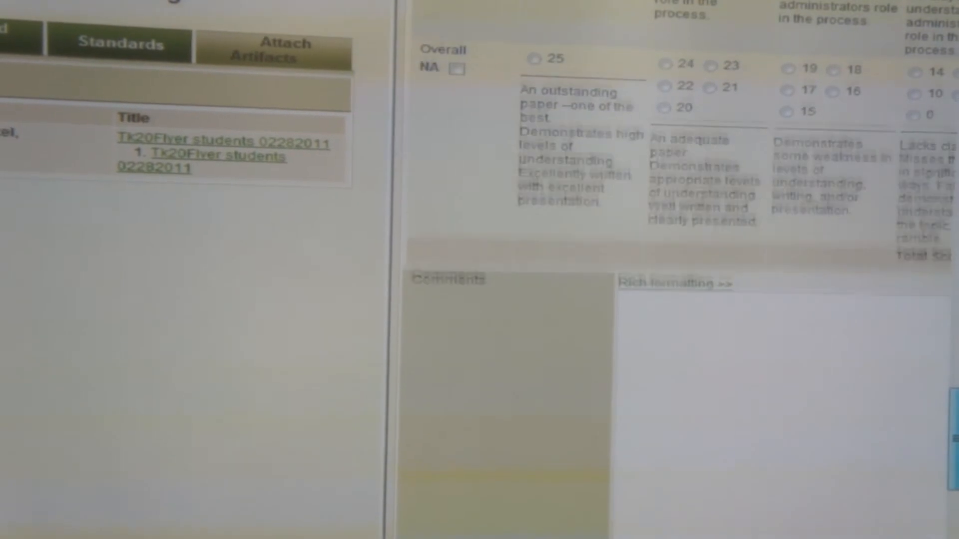
pyautogui.scroll(-3)
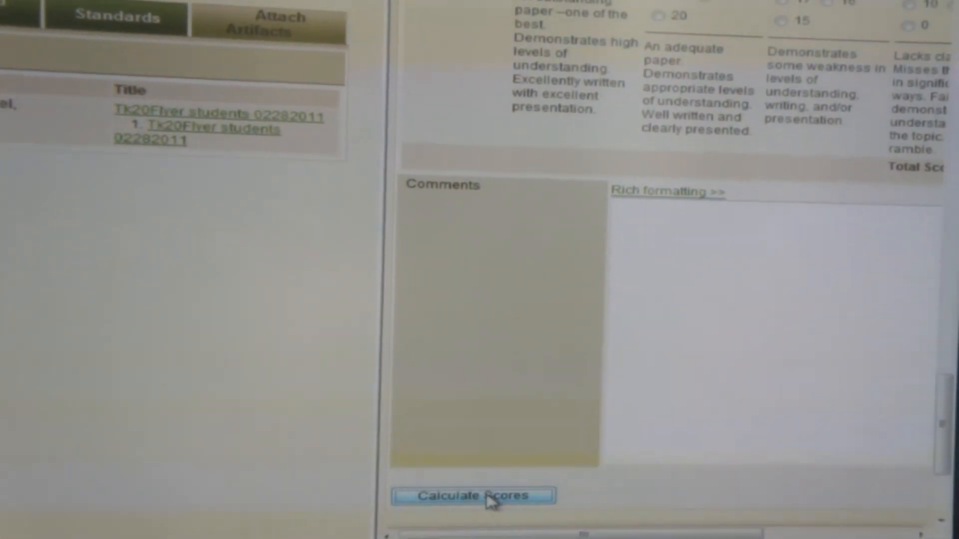
pyautogui.click(476, 496)
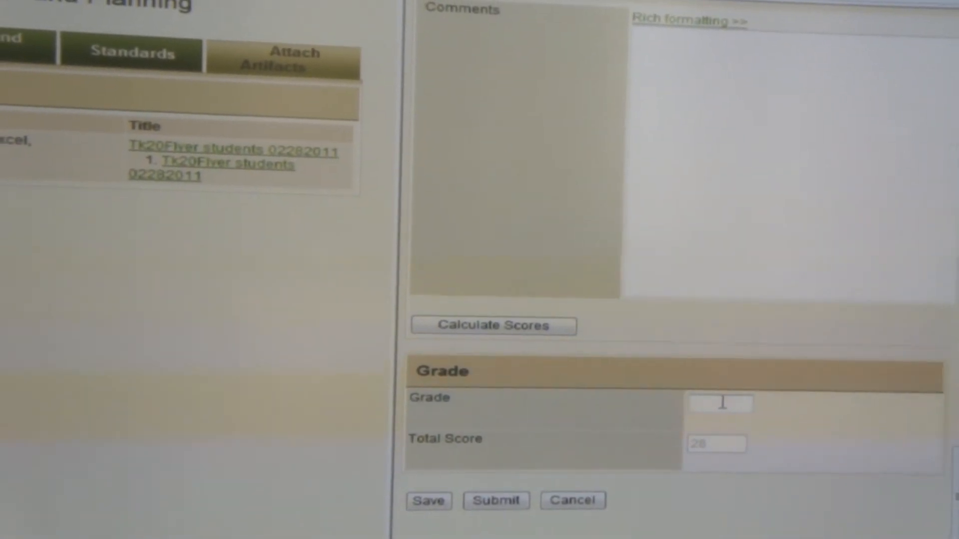
pyautogui.write('A')
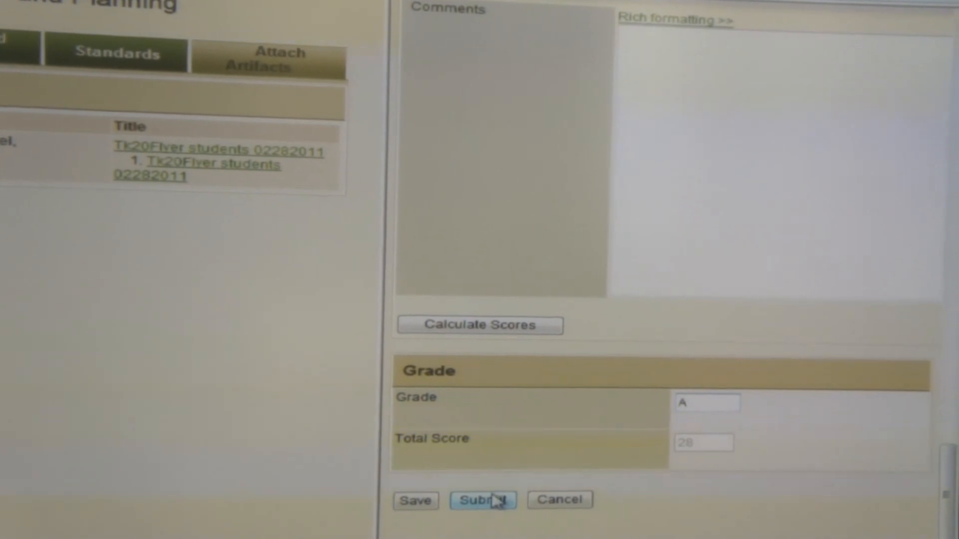